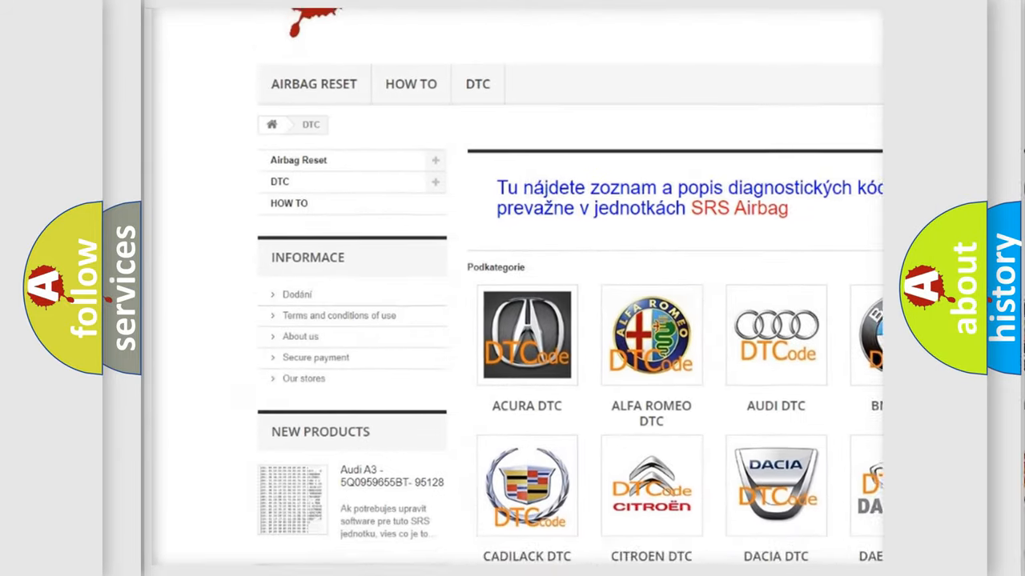
scroll("down", 3)
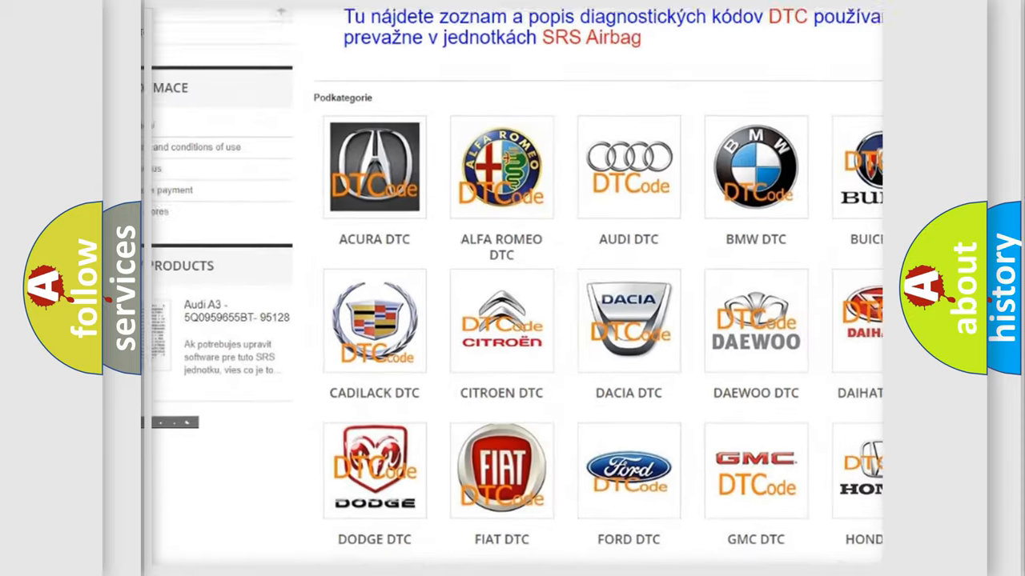
scroll("down", 3)
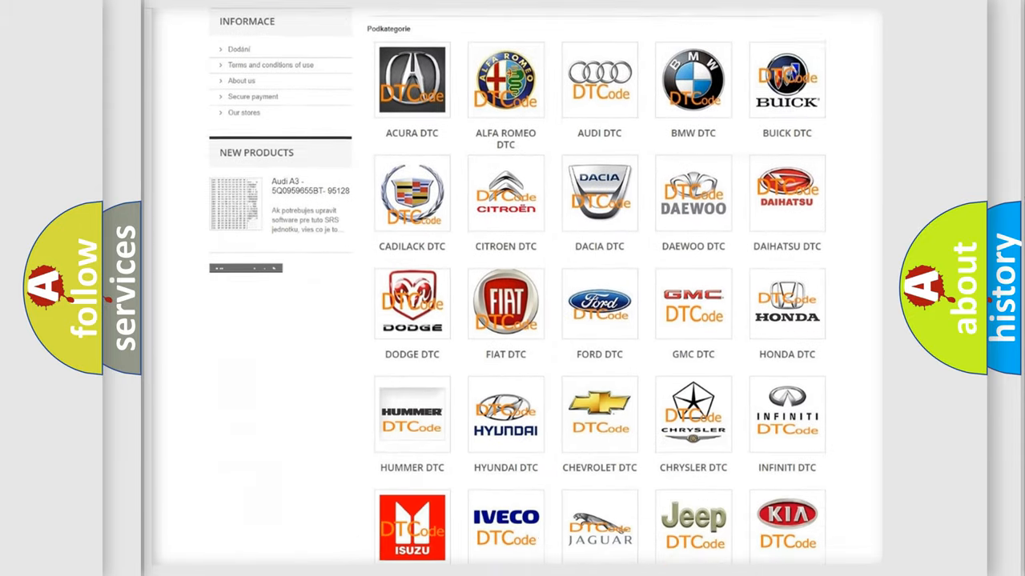
scroll("down", 3)
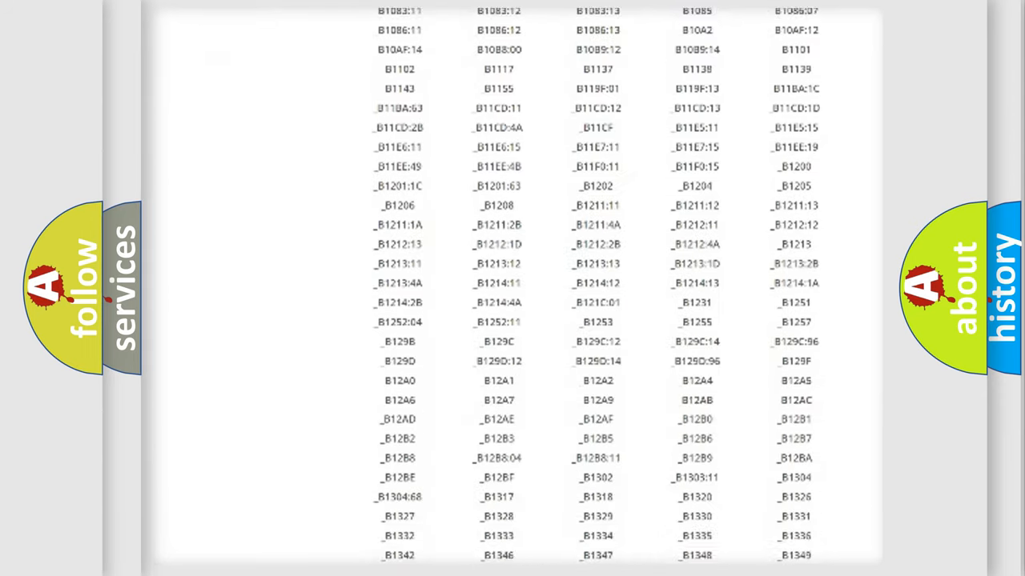
scroll("down", 3)
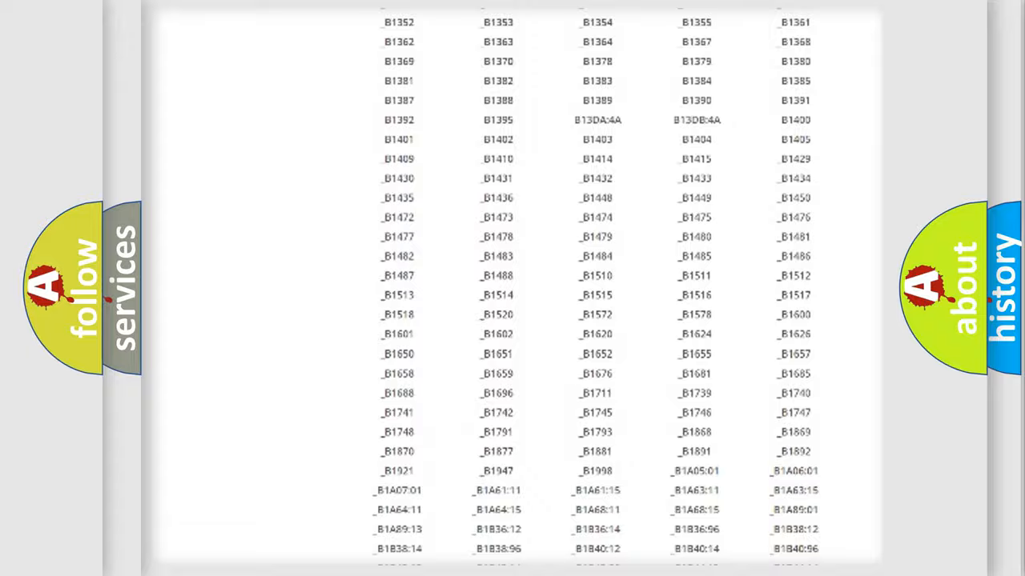